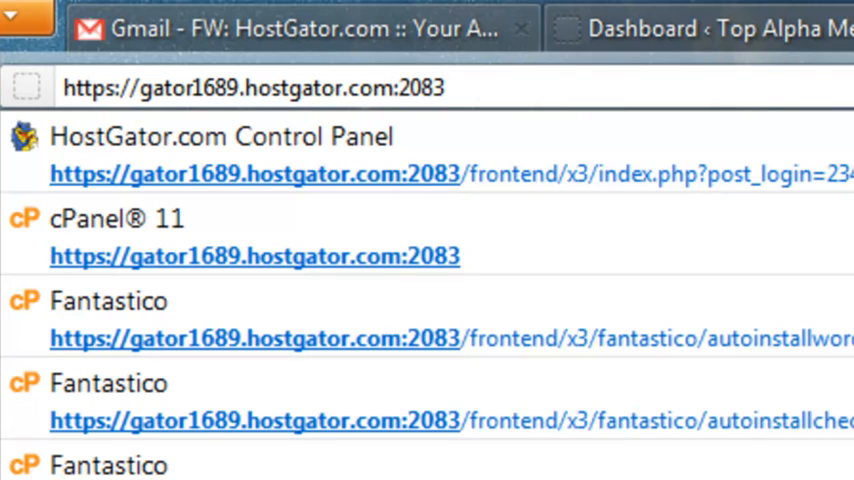
Load the gator1689.hostgator.com:2083 cPanel login page in the browser.
click(250, 88)
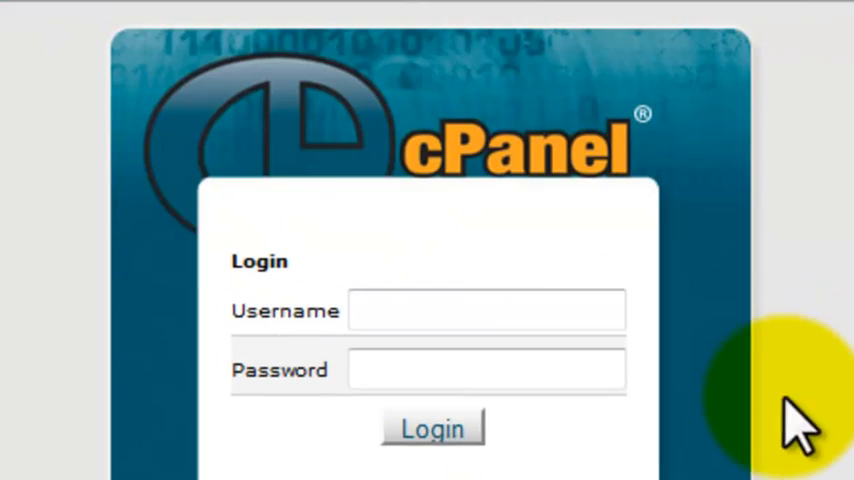
Log in to cPanel as 'justcuz' with the account password.
text(justcuz)
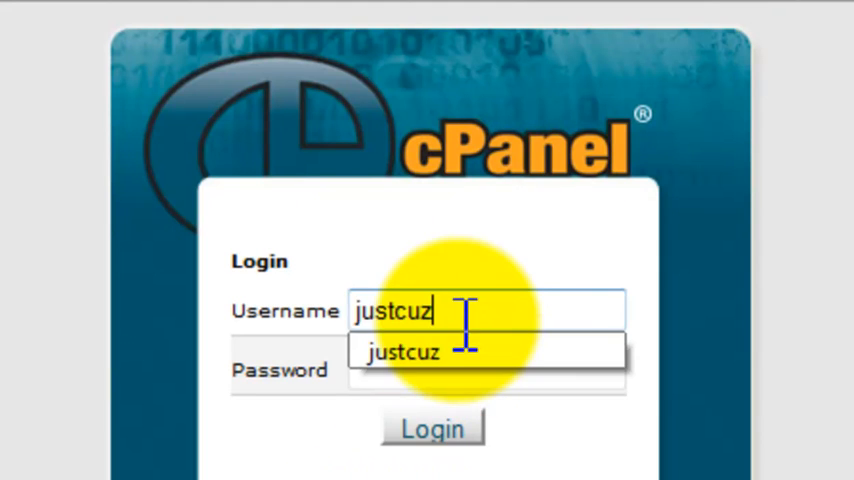
mouse_move(525, 320)
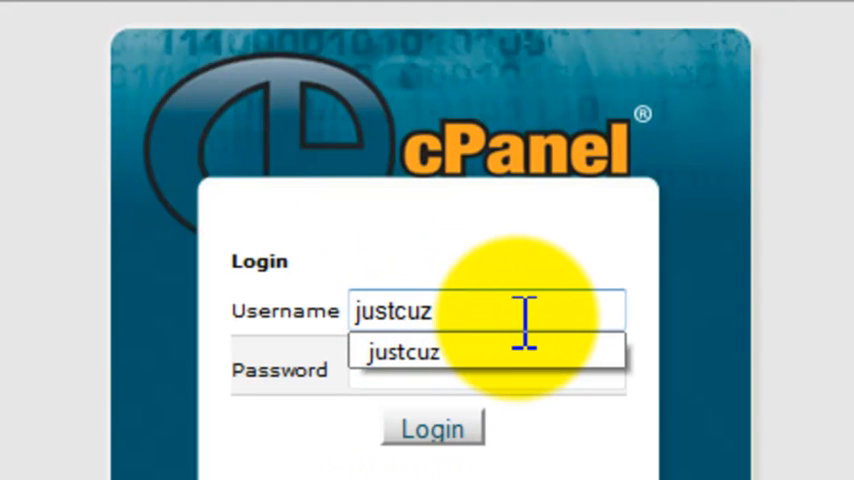
text(password)
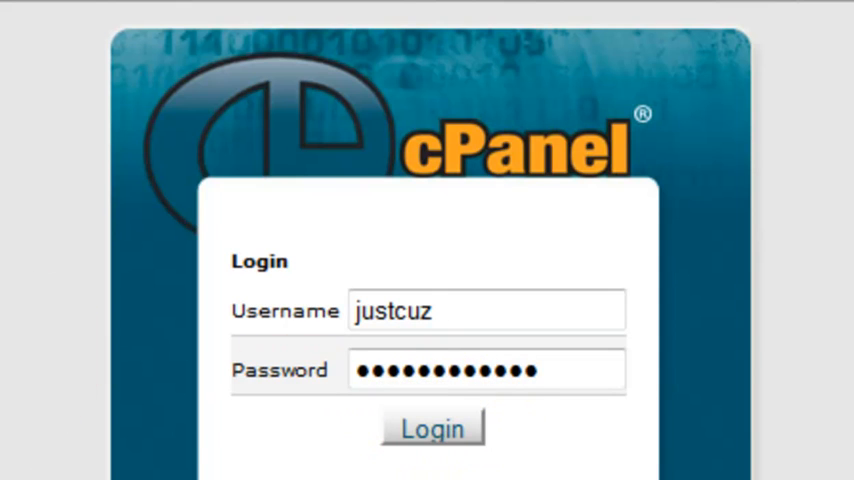
click(432, 428)
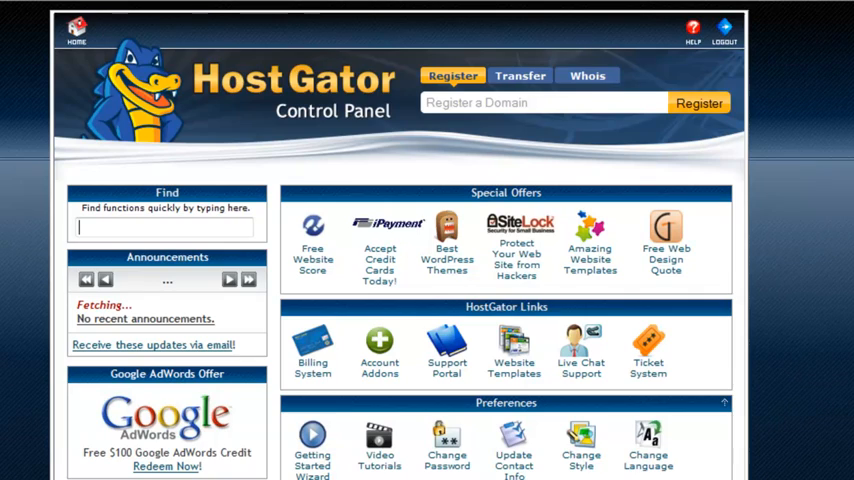
Scroll the cPanel home page down to the Mail section.
scroll(down, 3)
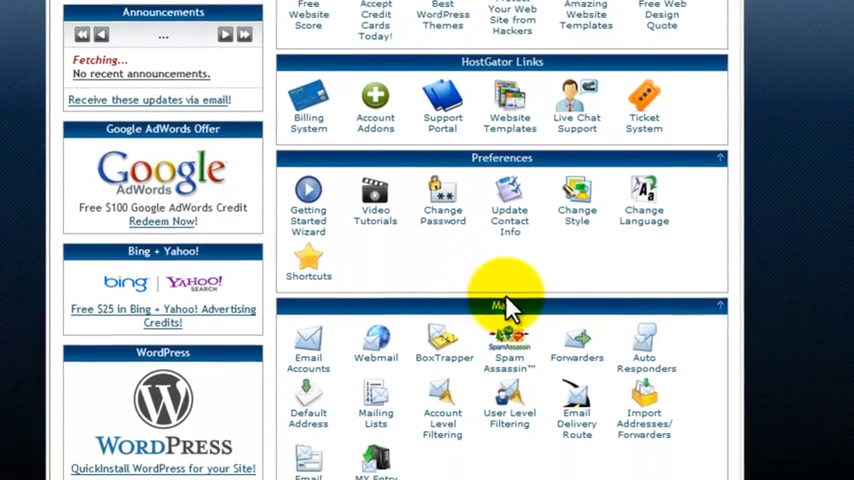
scroll(down, 3)
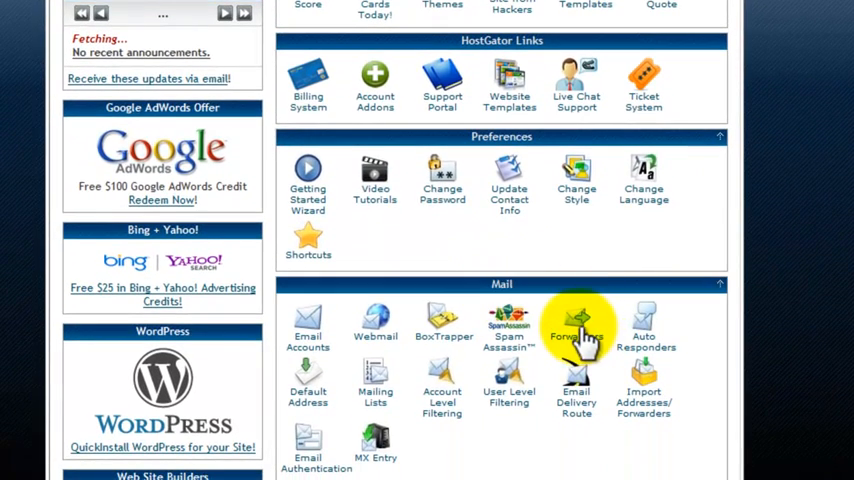
Open the Forwarders page from the Mail section.
click(577, 325)
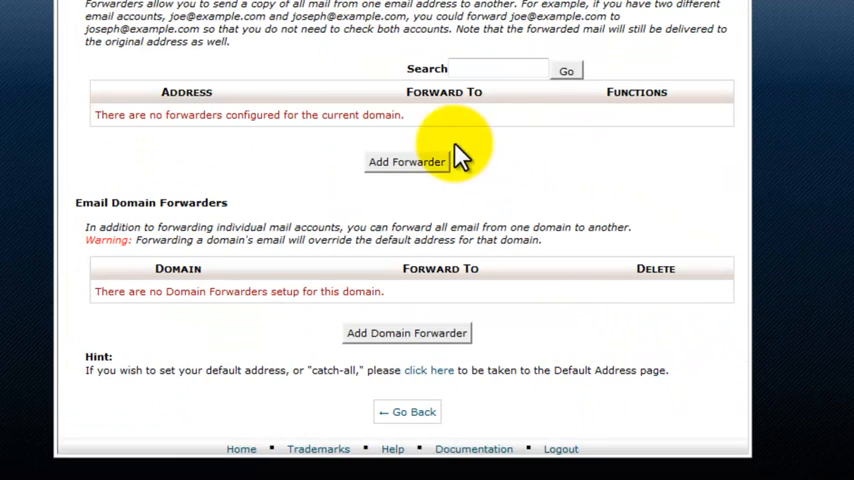
mouse_move(305, 135)
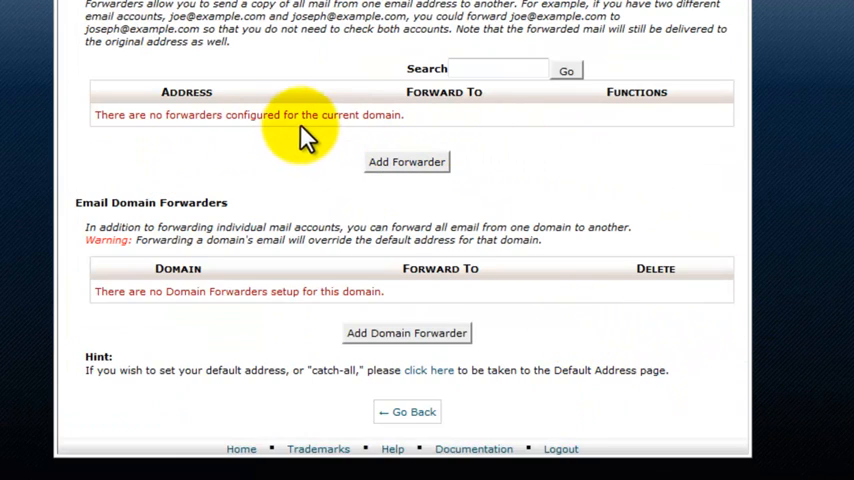
mouse_move(335, 165)
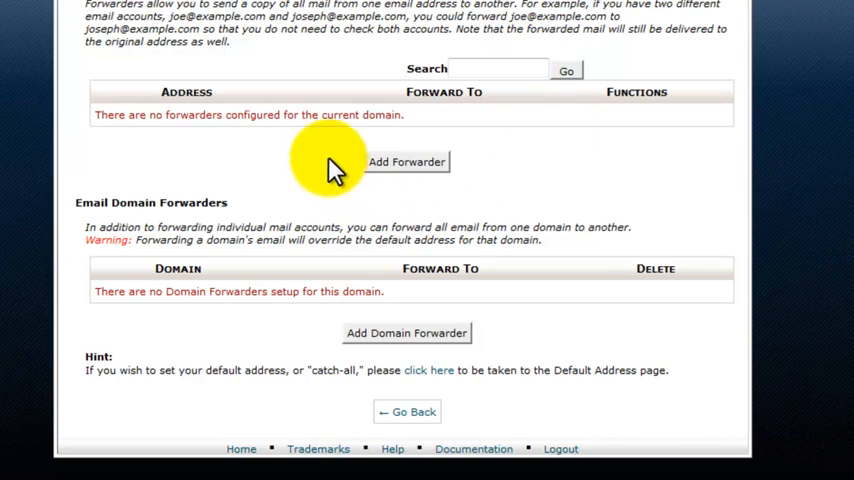
mouse_move(400, 172)
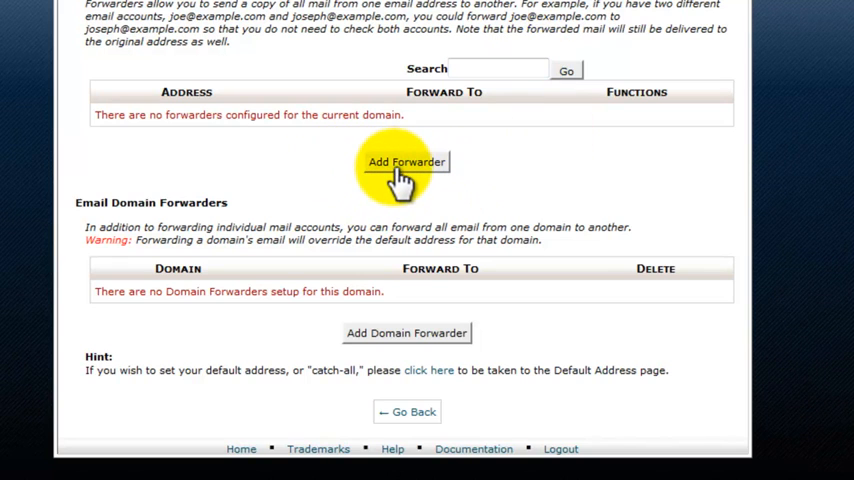
Add a forwarder for 'judy' sending copies to the Hotmail destination address.
click(406, 162)
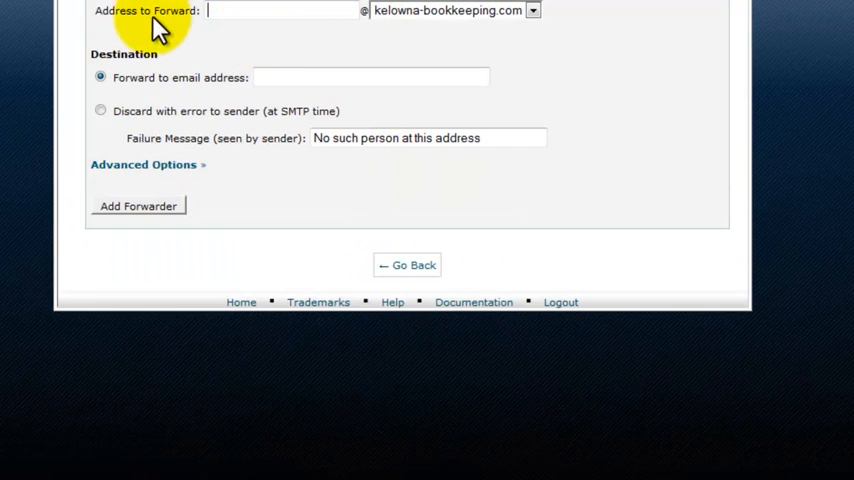
click(280, 10)
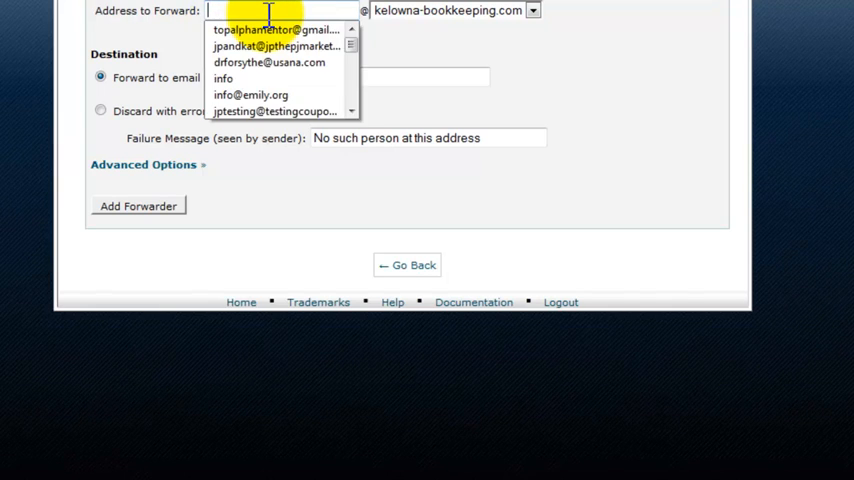
text(judy)
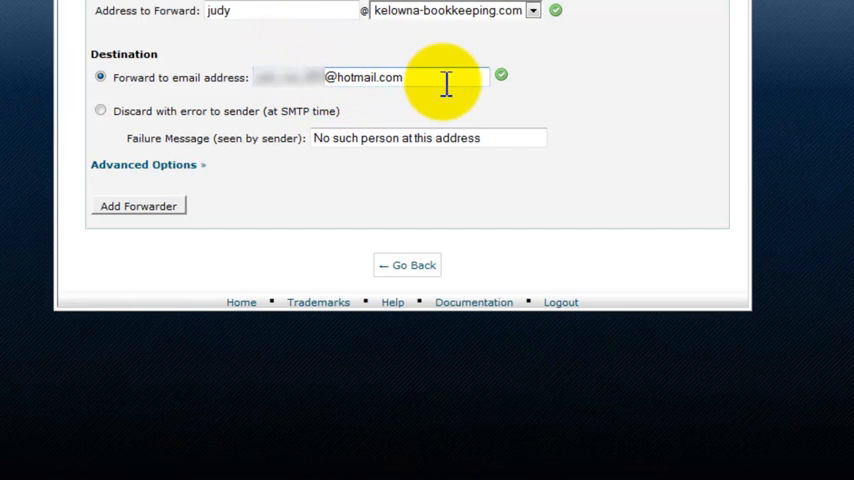
mouse_move(210, 210)
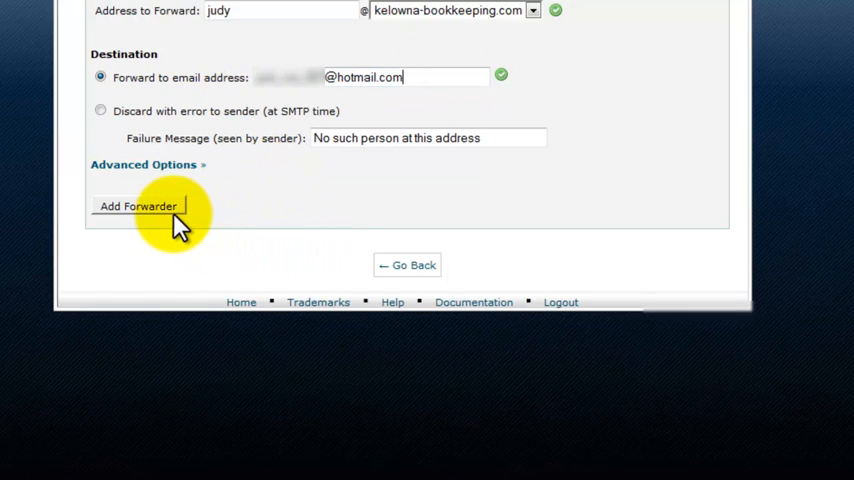
click(138, 206)
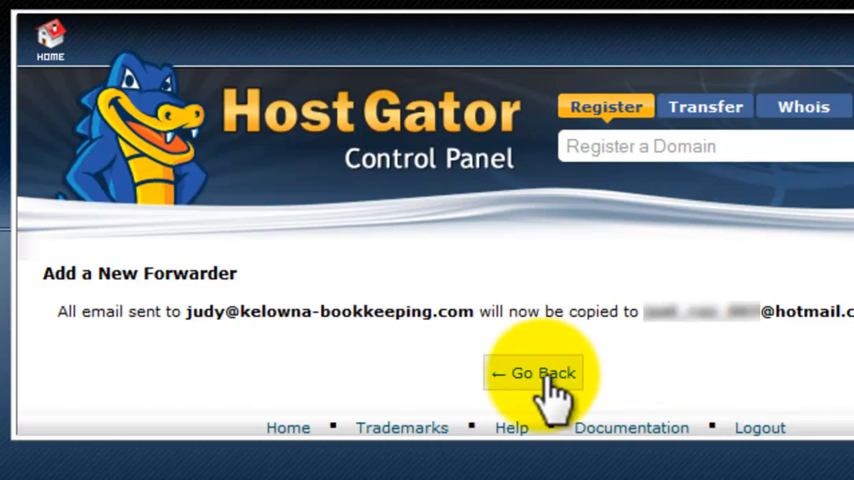